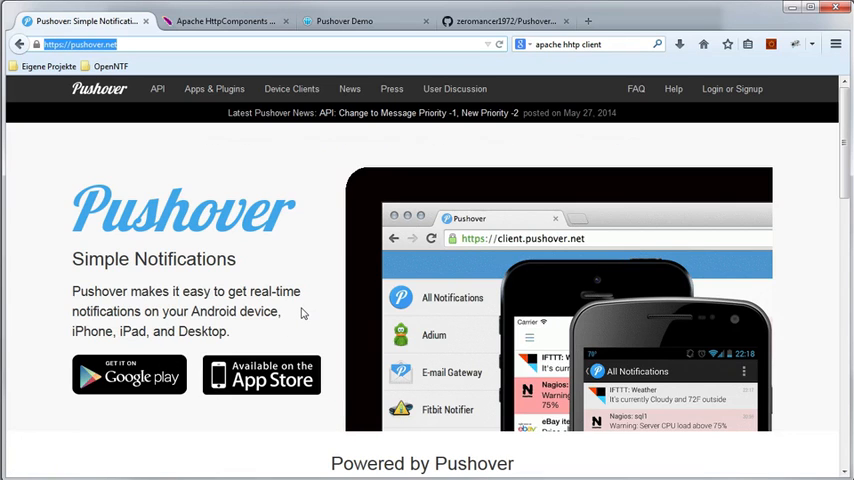
Scroll down through the Pushover home page and back up to the top
scroll("down", 3)
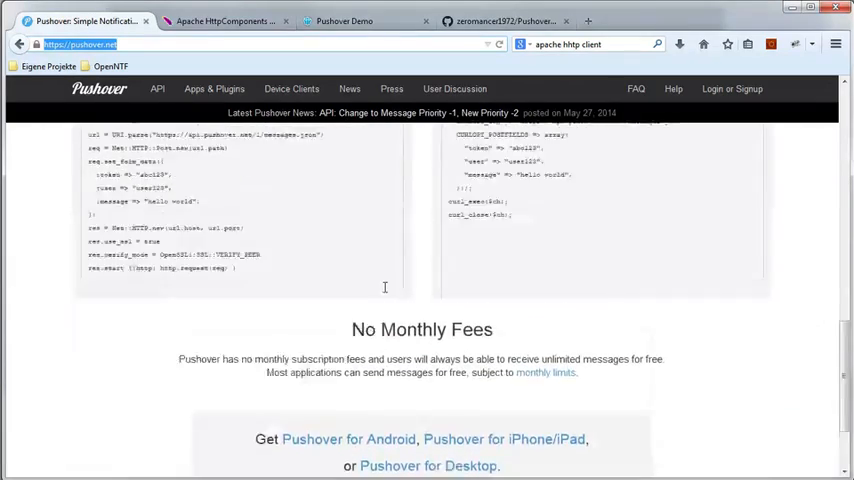
scroll("up", 3)
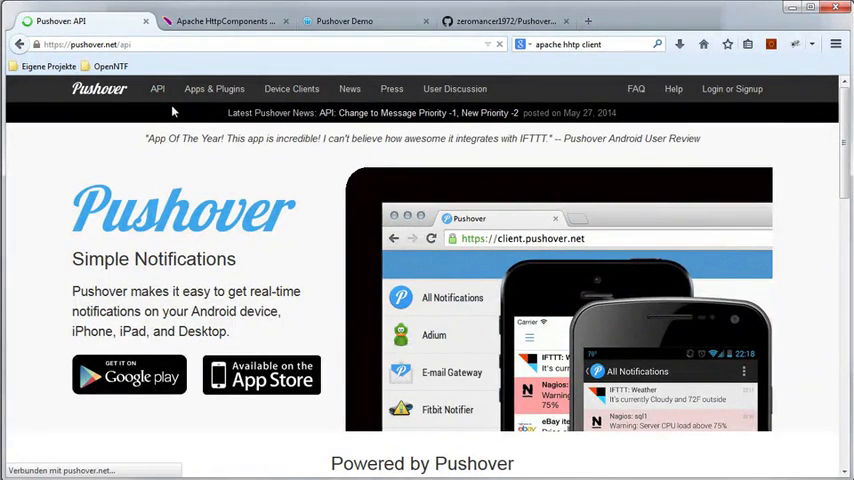
left_click(157, 89)
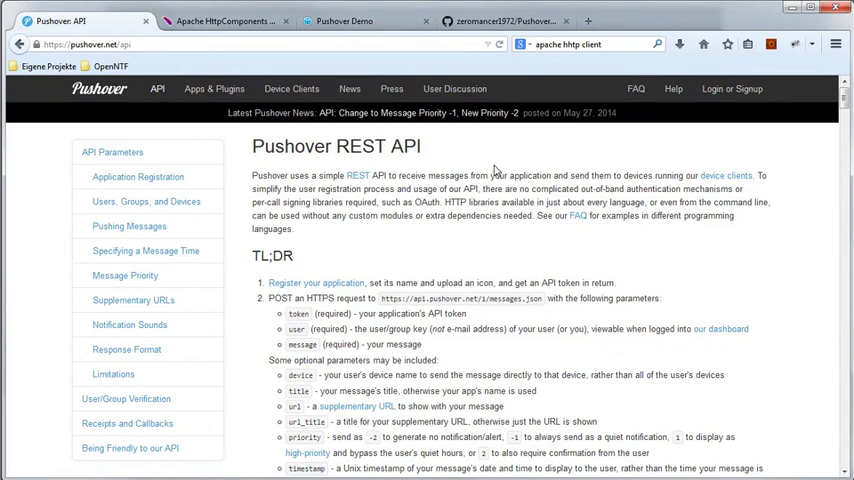
scroll("down", 3)
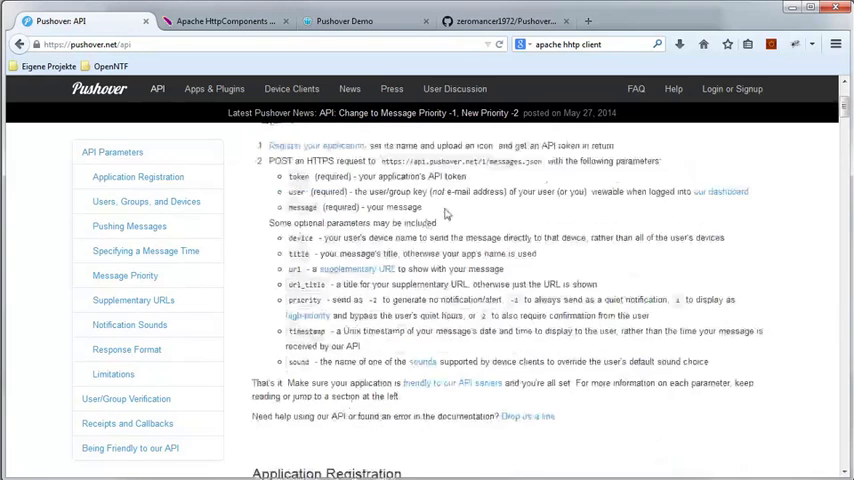
scroll("down", 3)
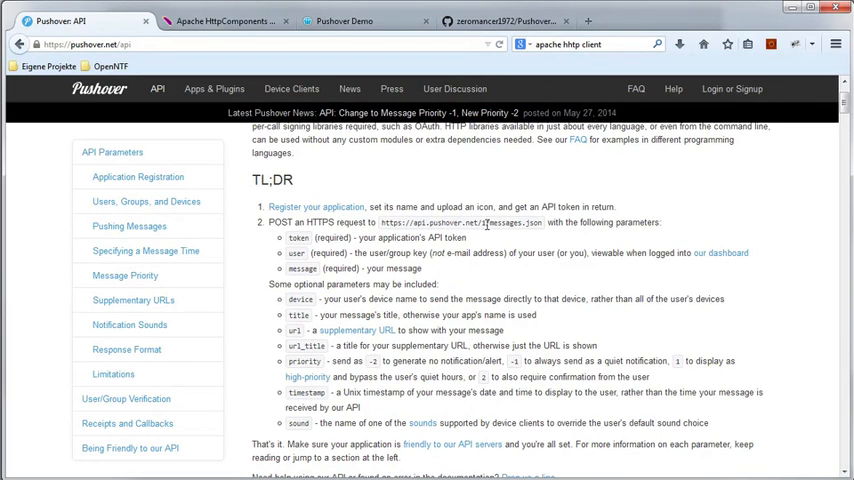
double_click(513, 222)
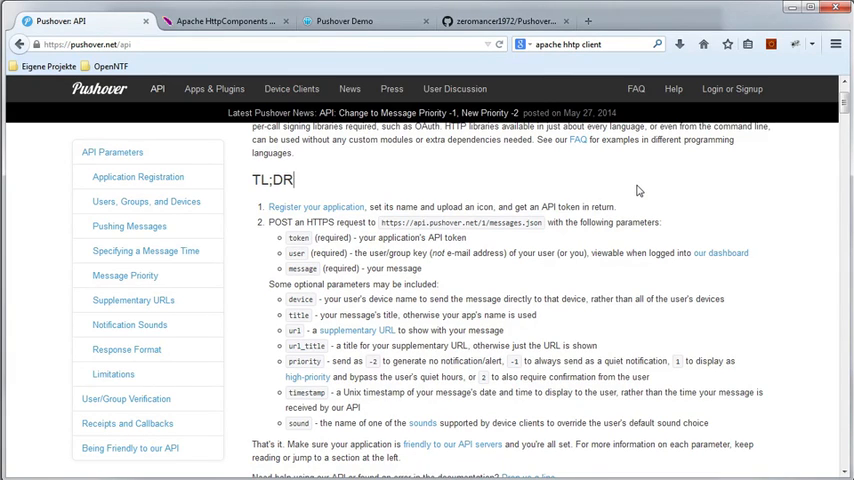
mouse_move(593, 183)
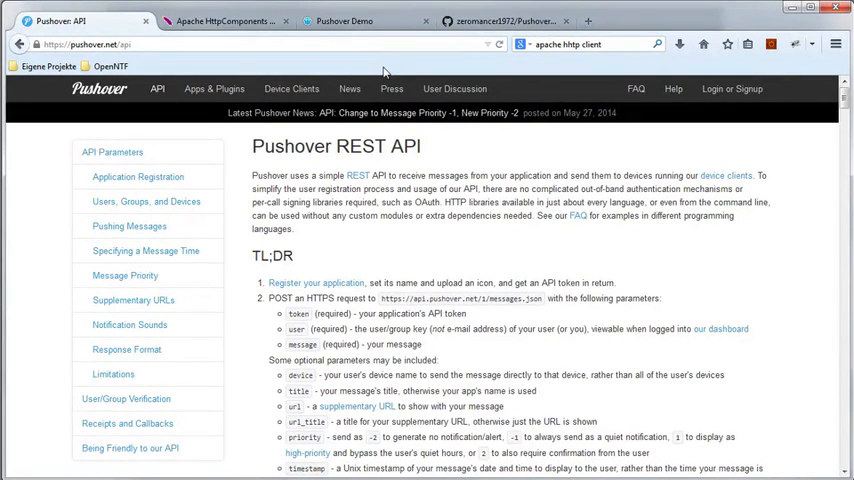
Switch to the Apache HttpComponents tab showing the HttpClient overview and documentation links
left_click(225, 21)
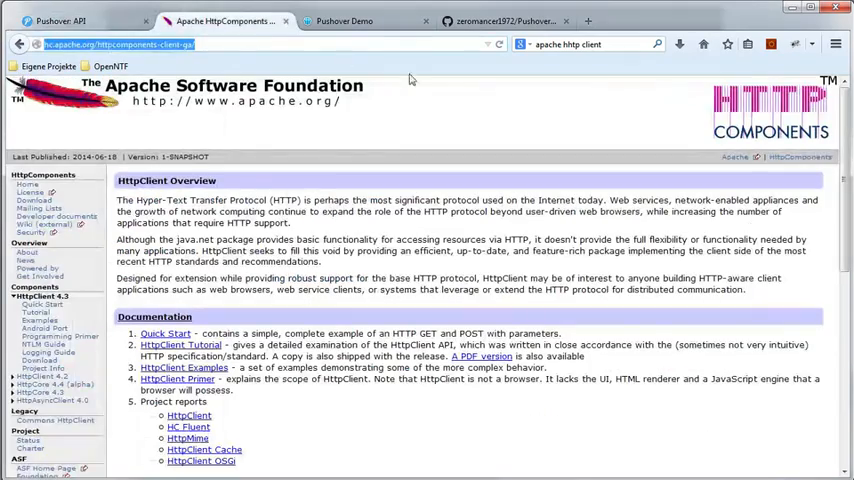
mouse_move(519, 106)
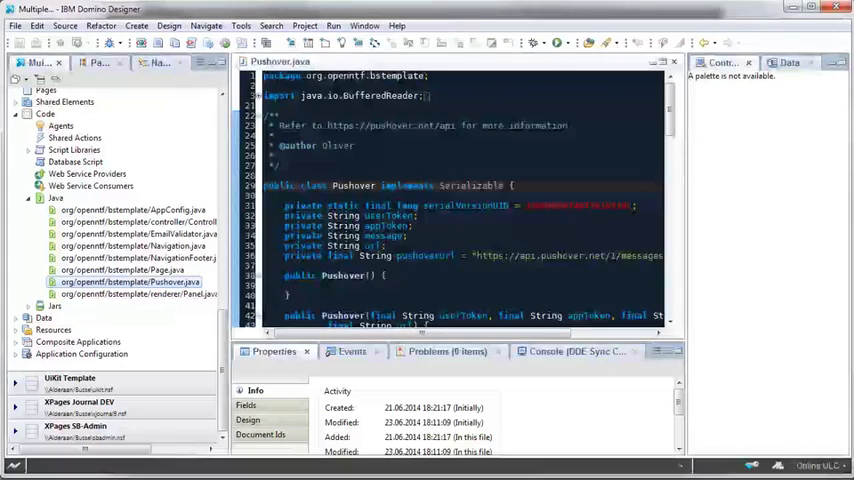
Expand Code > Jars and select commons-codec-1.6.jar to display its properties
left_click(28, 306)
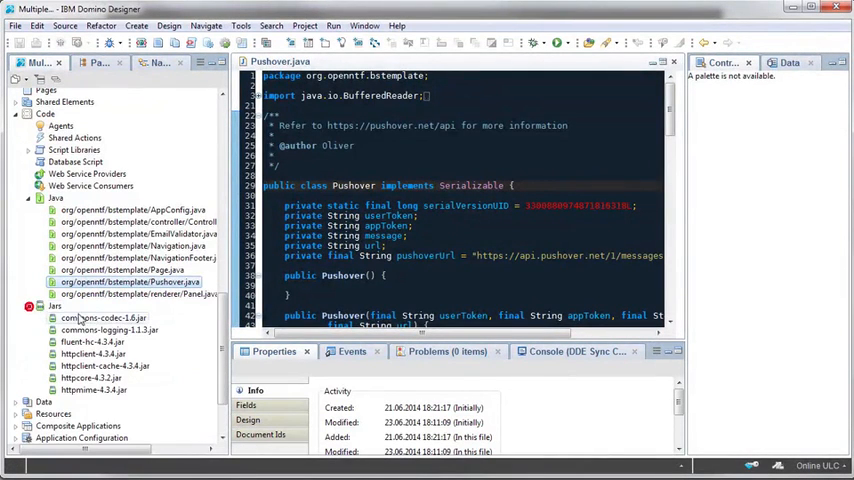
left_click(104, 254)
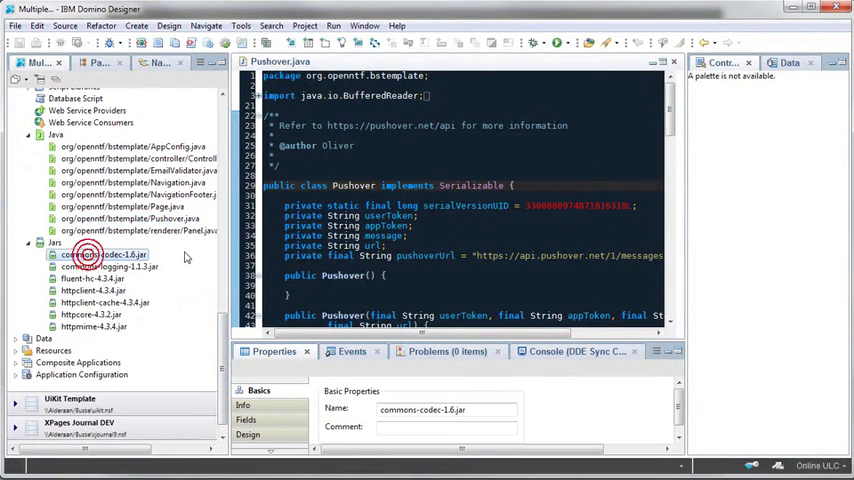
left_click(103, 254)
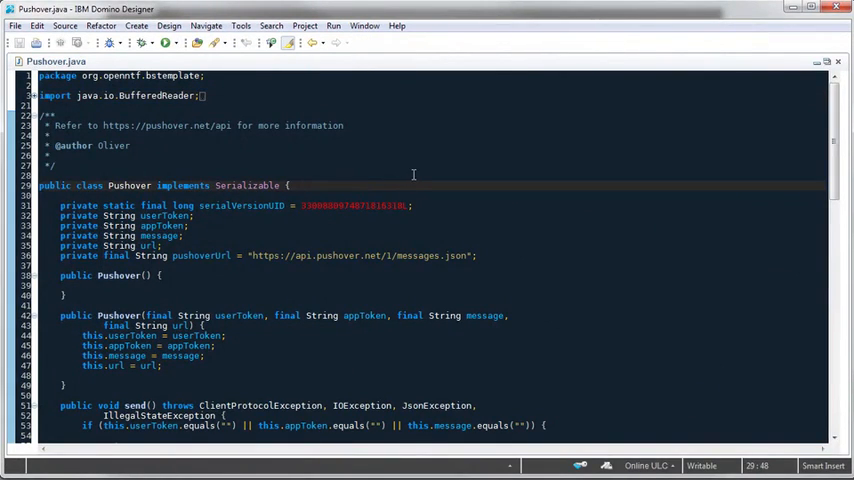
mouse_move(357, 230)
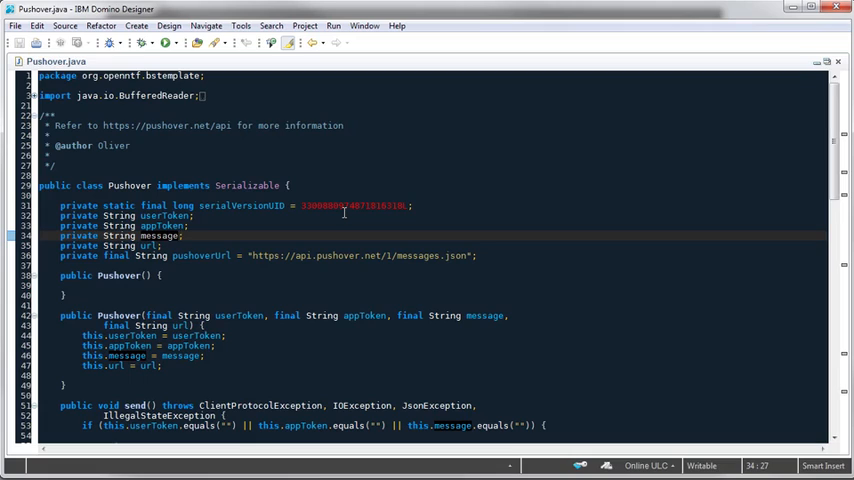
left_click(180, 235)
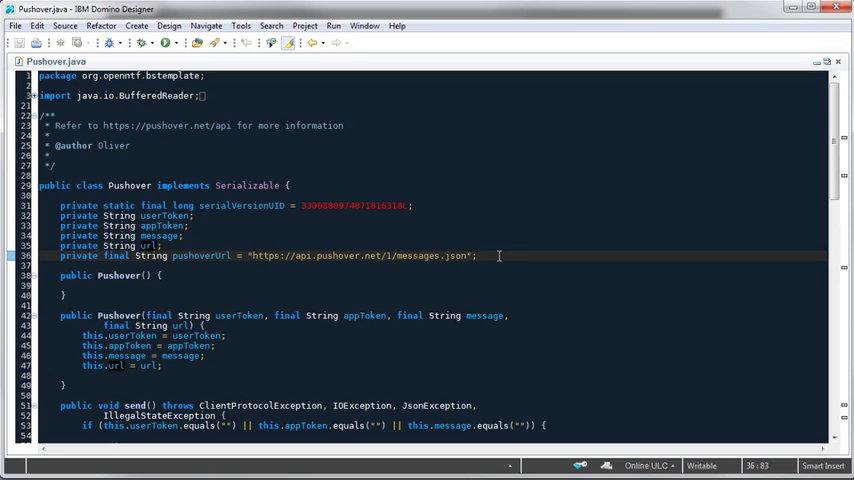
left_click(513, 315)
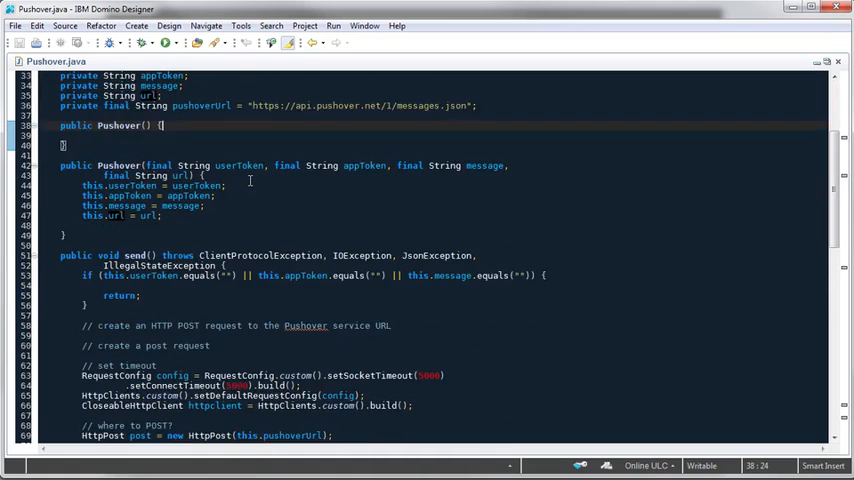
scroll("down", 3)
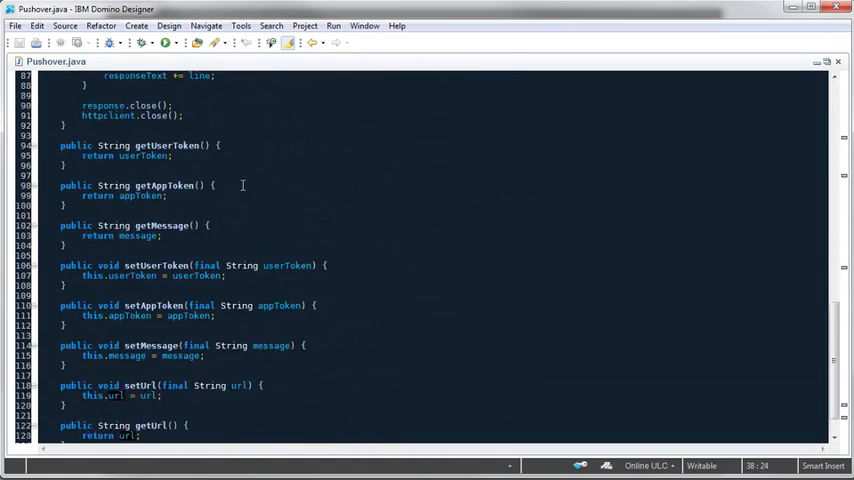
scroll("down", 3)
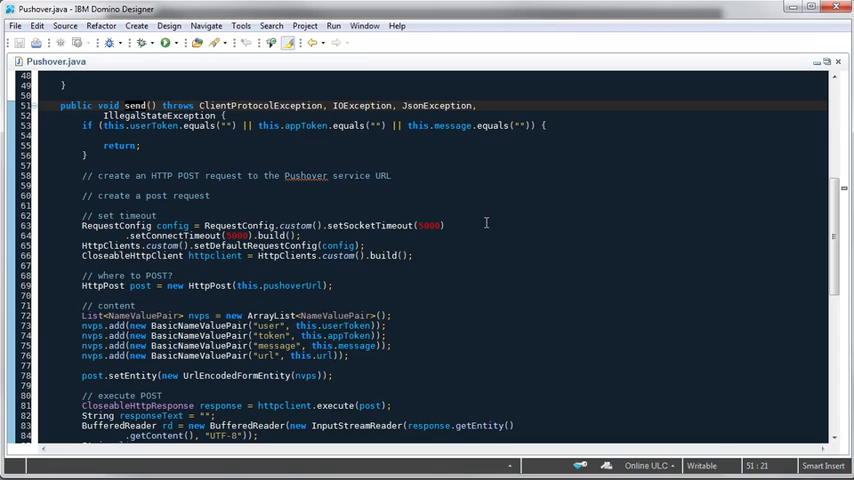
left_click(442, 235)
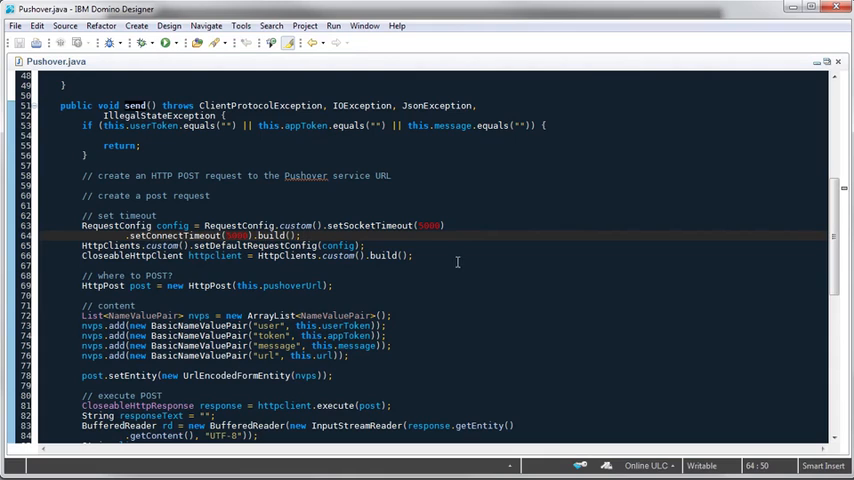
left_click(413, 255)
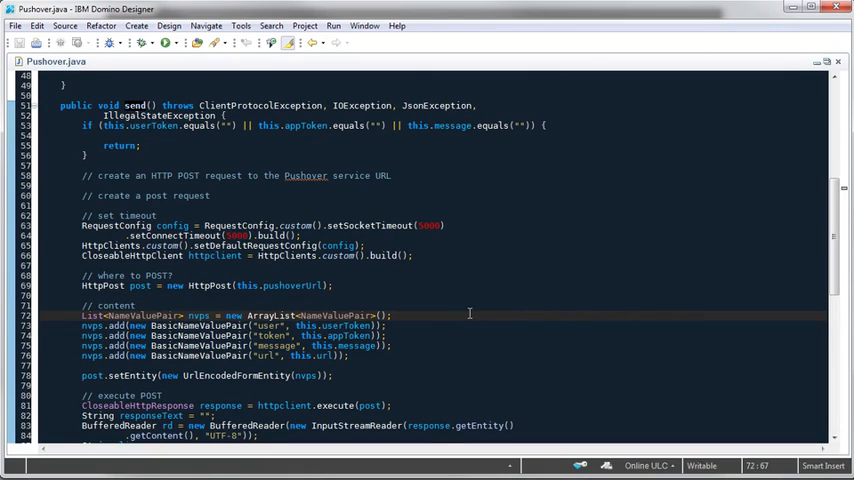
left_click(265, 325)
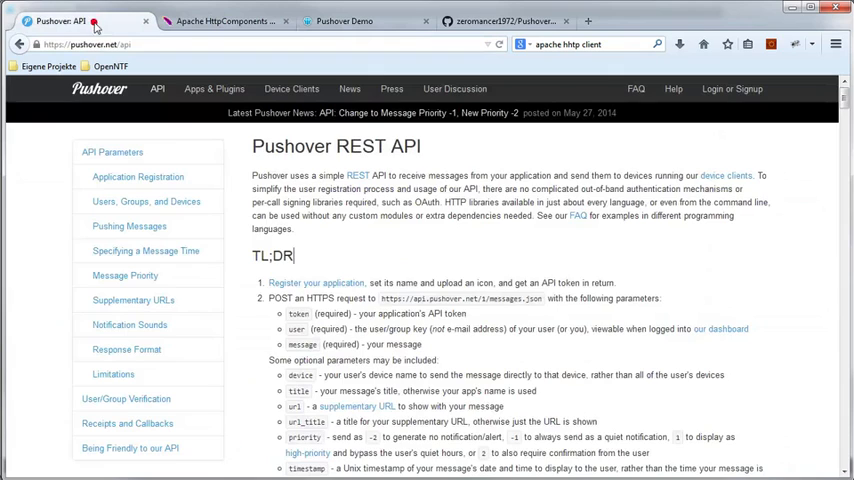
scroll("down", 3)
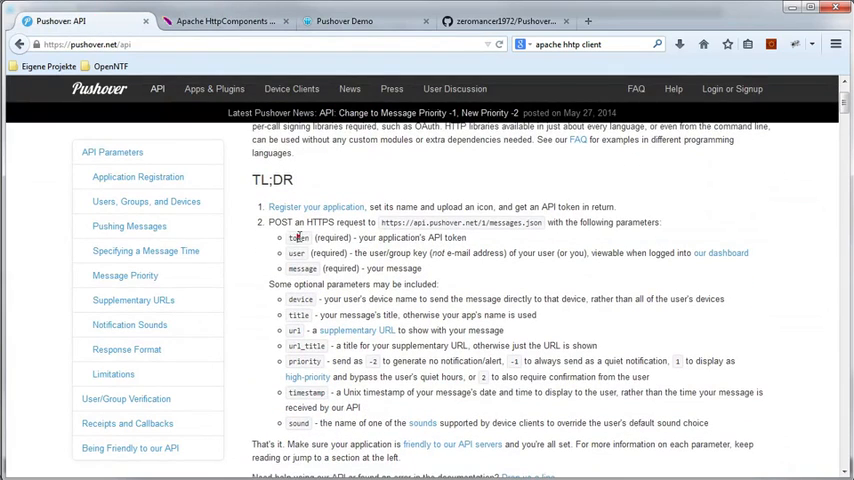
double_click(296, 253)
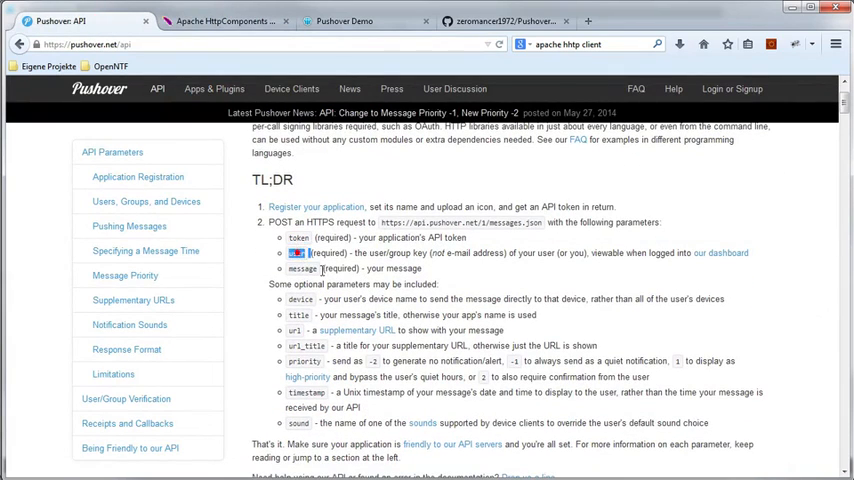
double_click(302, 268)
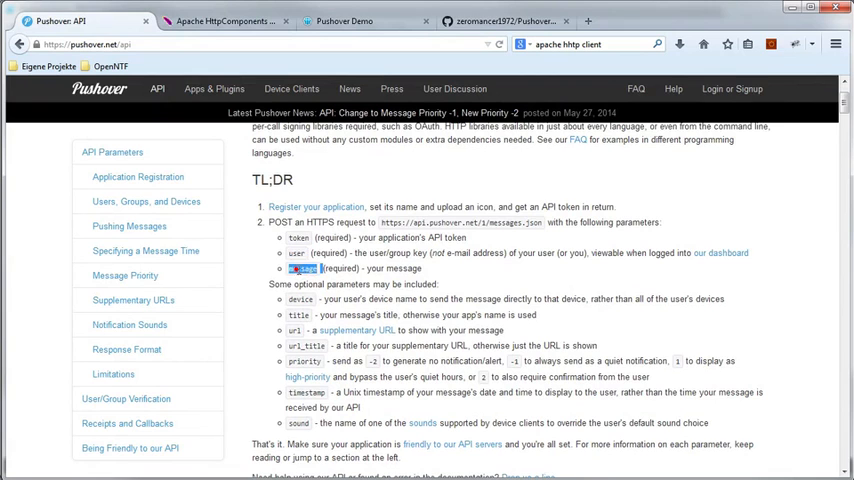
scroll("down", 3)
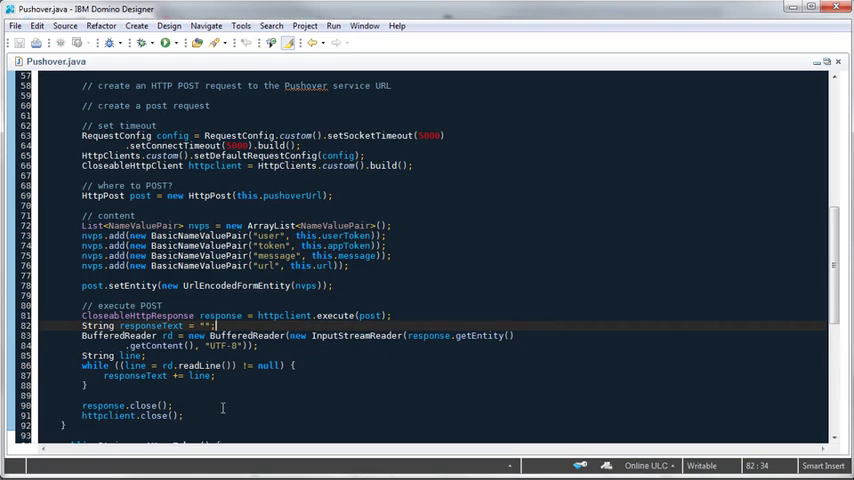
Mark the response-closing line in Pushover.java and scroll through its getters and setters
left_click(320, 404)
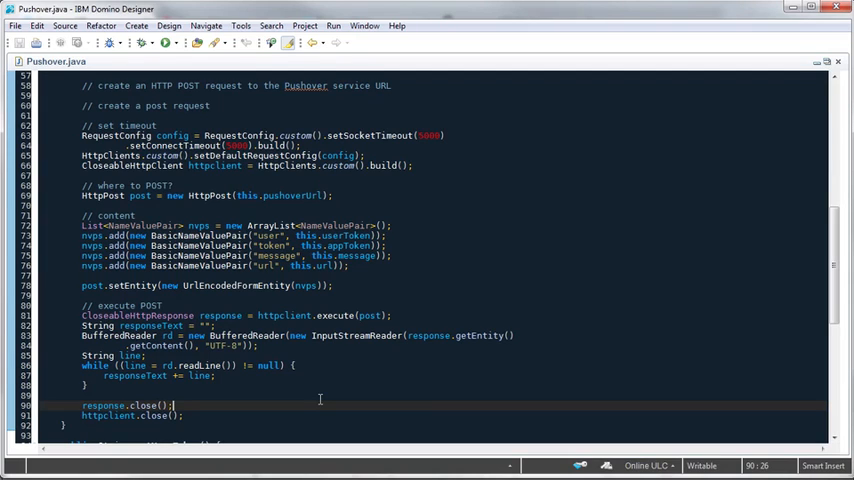
scroll("down", 3)
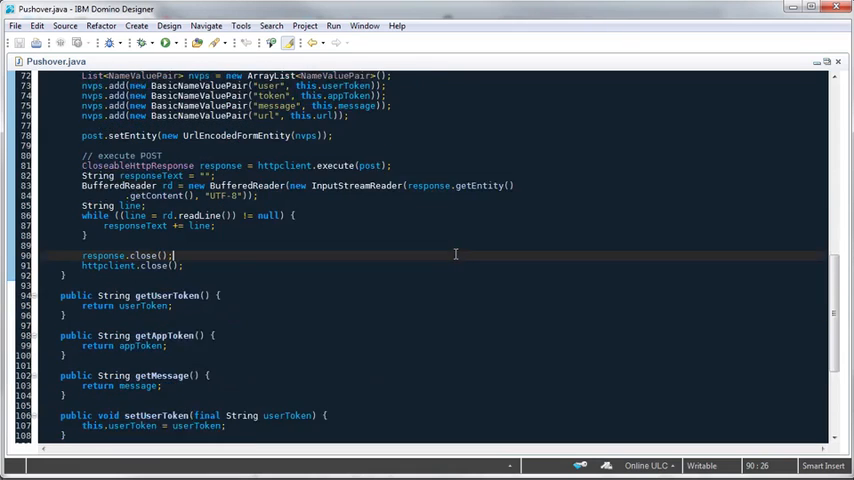
scroll("down", 3)
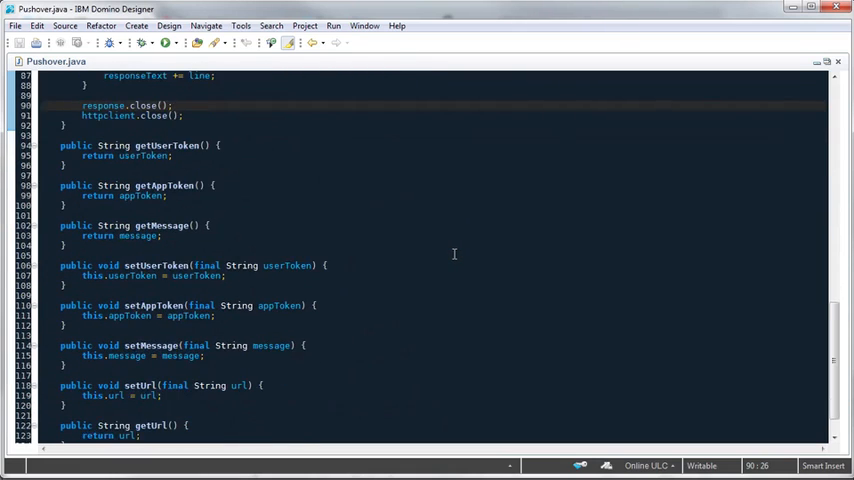
scroll("down", 3)
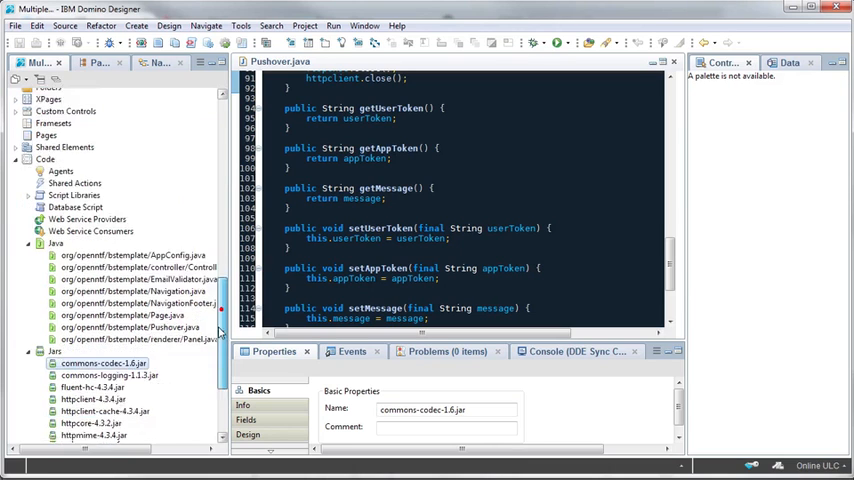
Show the Xsp Properties, then point out index and login in the XPages list
scroll("down", 3)
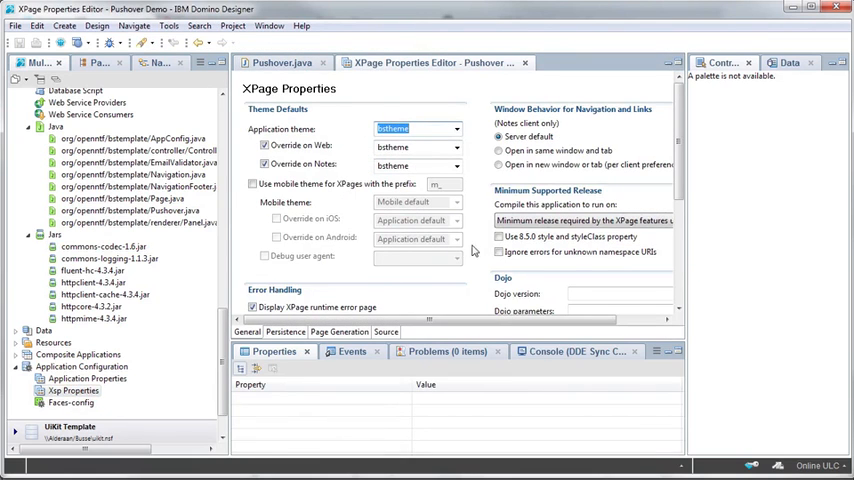
left_click(385, 331)
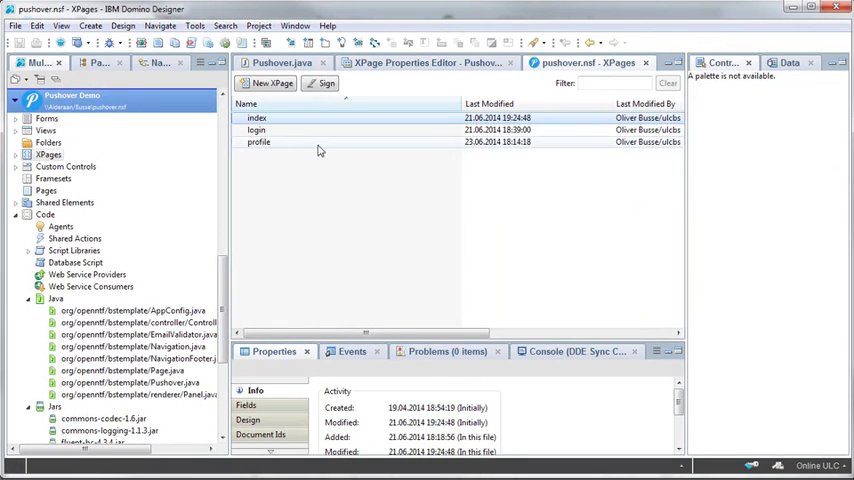
left_click(256, 130)
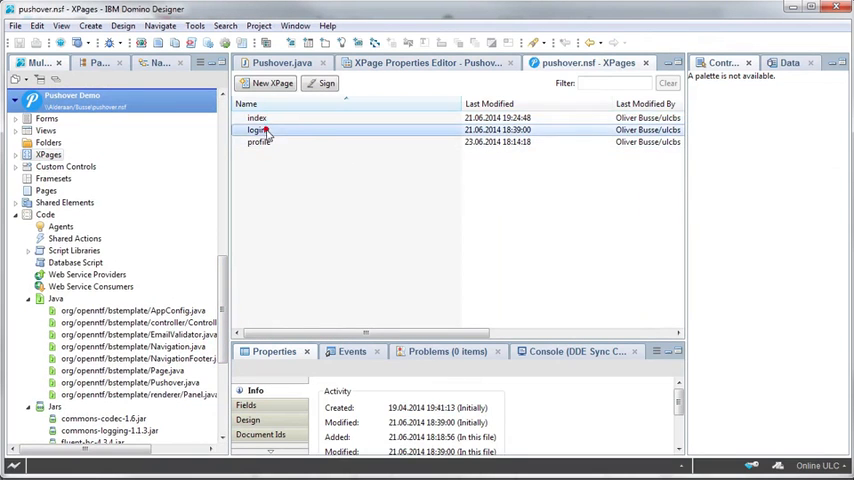
left_click(257, 117)
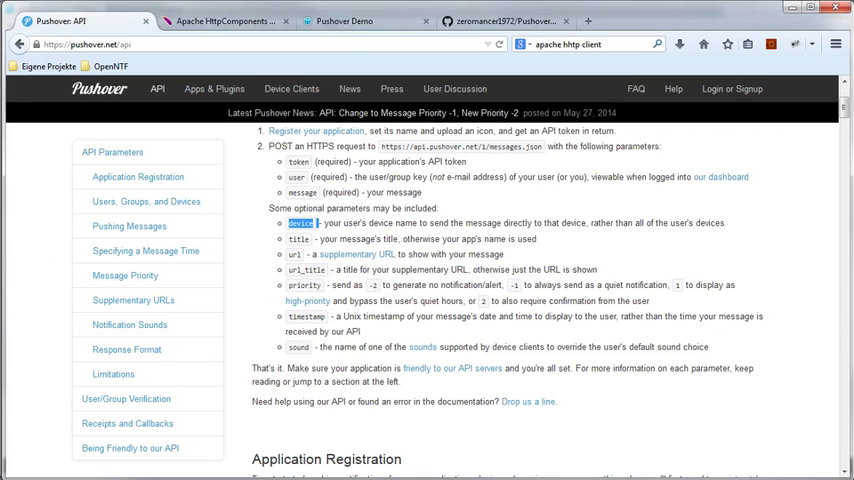
Switch to the running Pushover Demo tab with its custom message and URL form
left_click(345, 20)
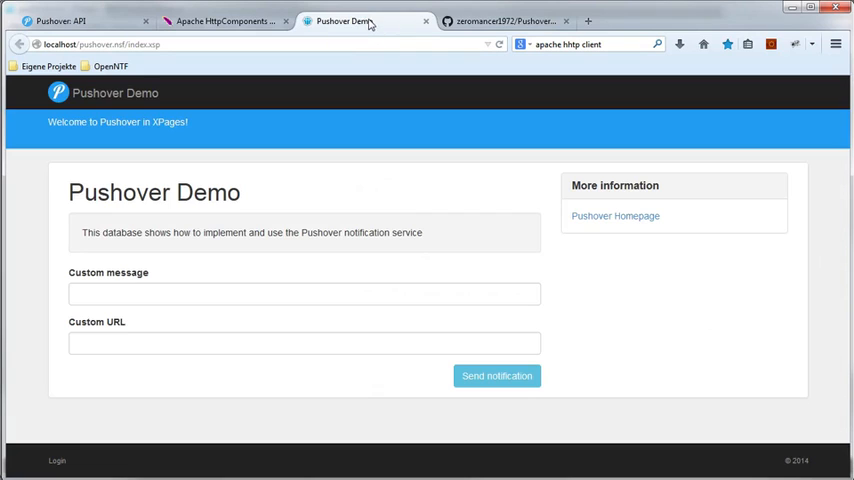
mouse_move(371, 40)
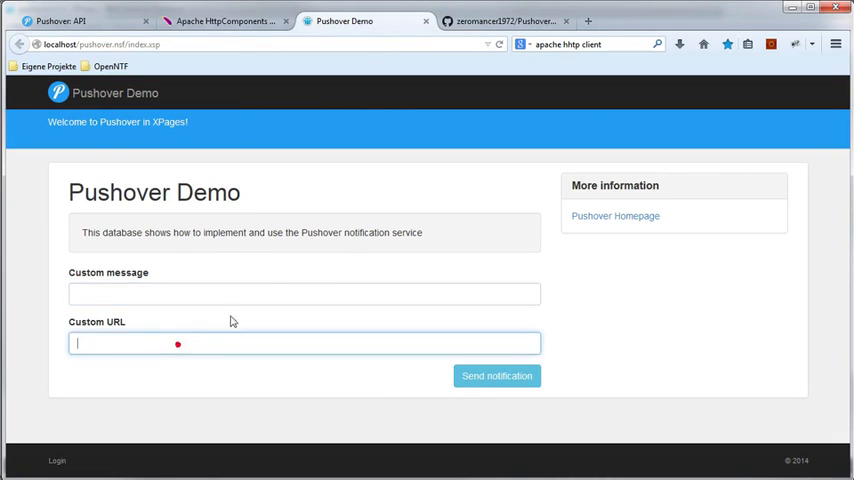
mouse_move(365, 198)
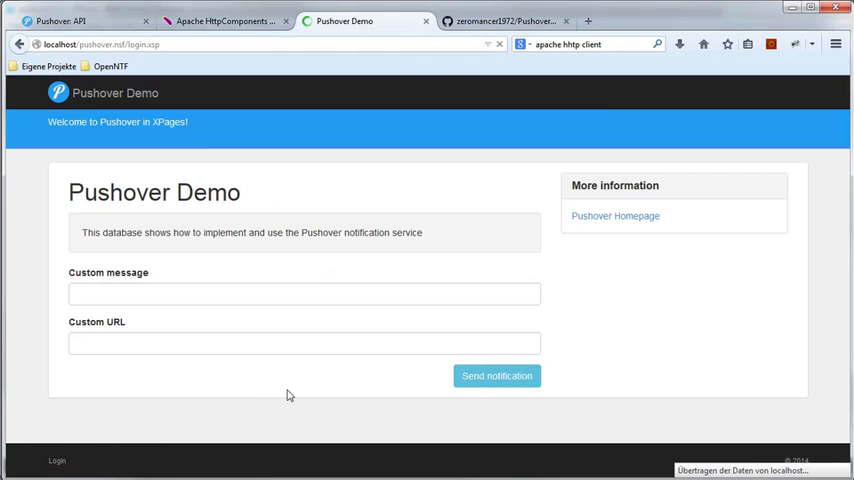
Sign in to Pushover Demo with username 'oliver' and password
left_click(57, 461)
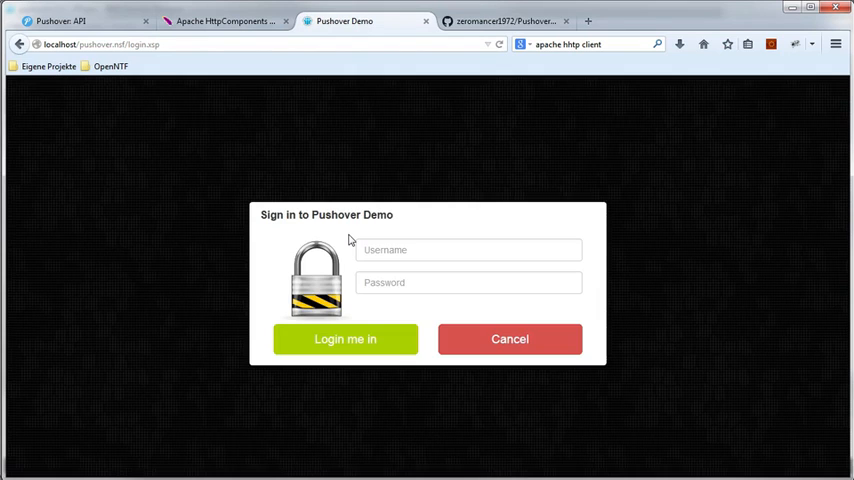
left_click(468, 249)
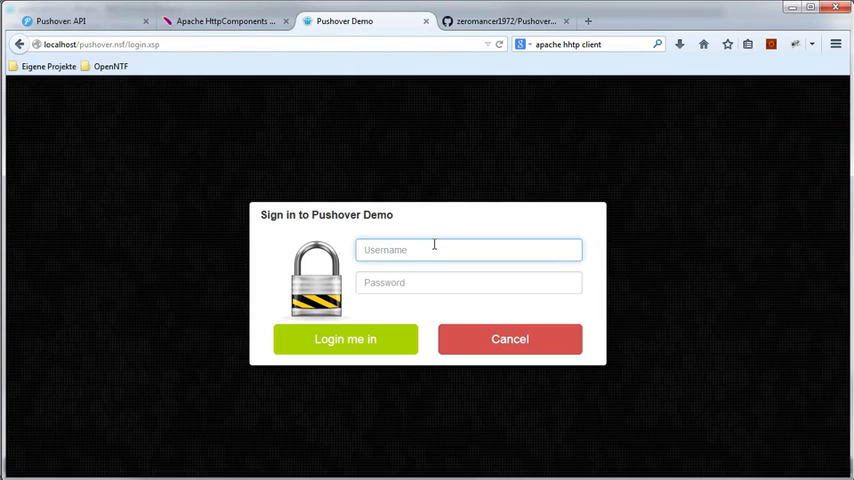
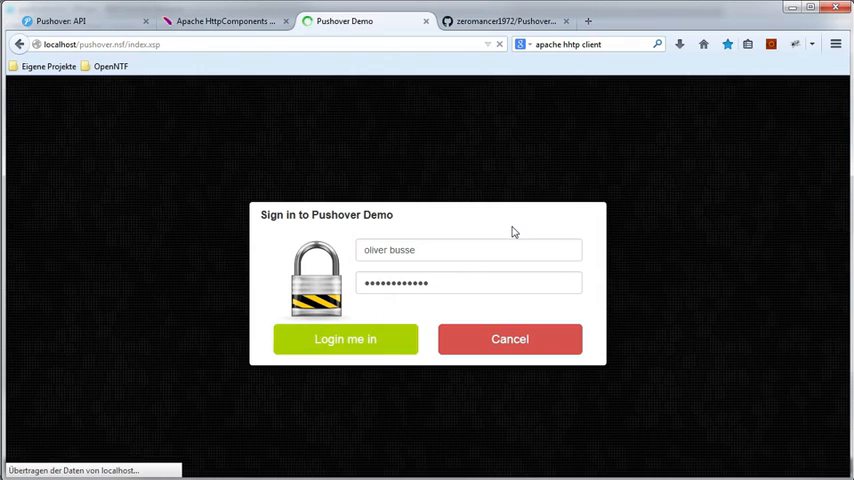
left_click(345, 339)
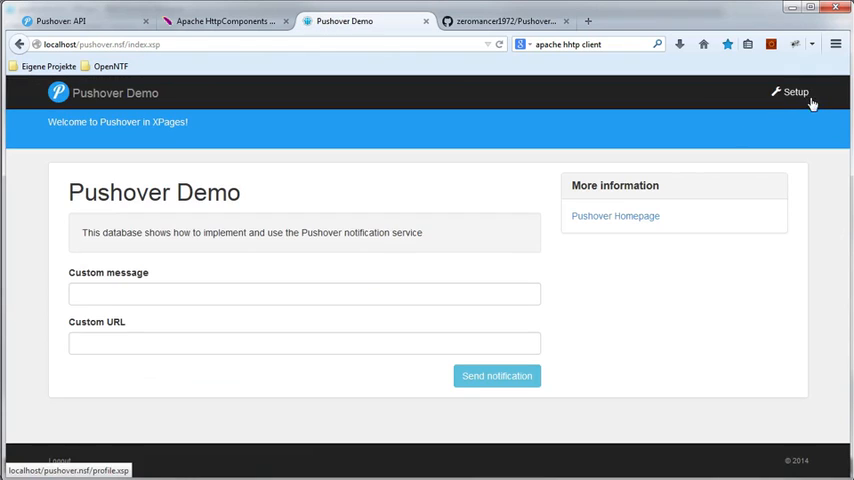
Open the Setup page to view user and application tokens, then close it
left_click(795, 91)
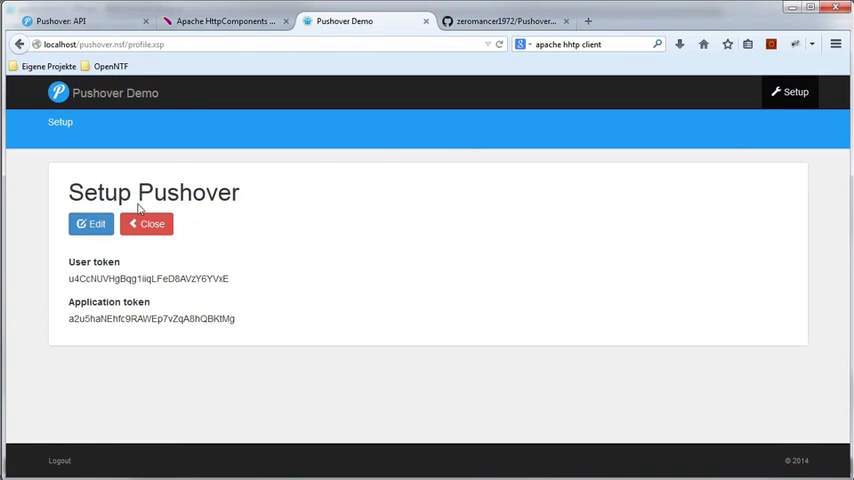
left_click(147, 223)
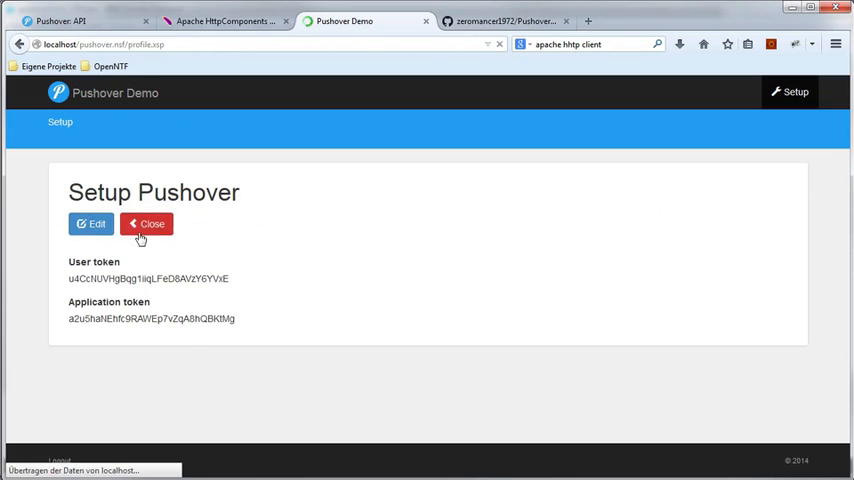
left_click(91, 223)
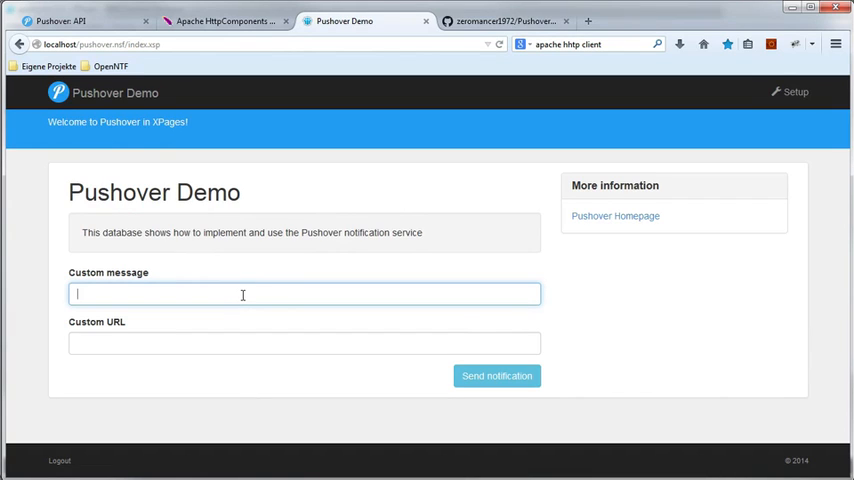
type("Hello")
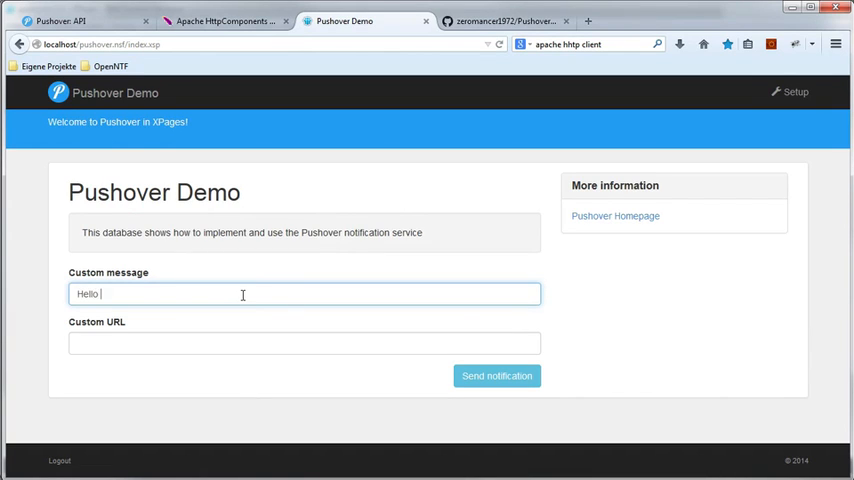
type("world!")
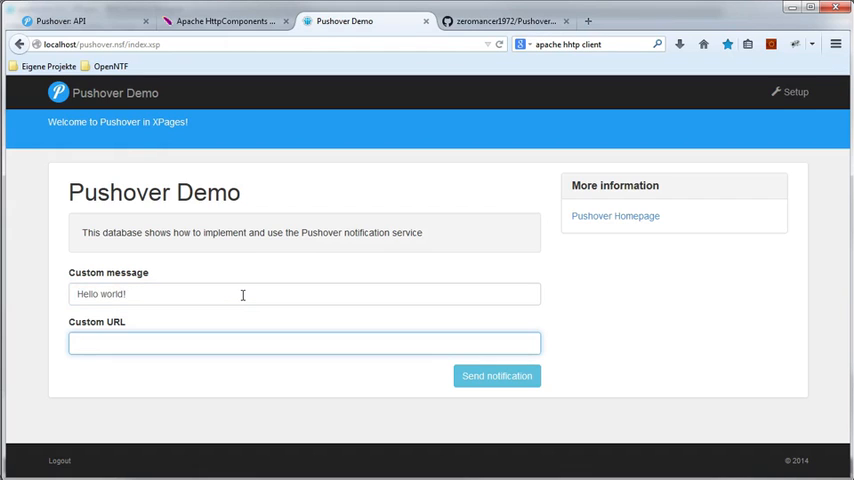
type("http://oliverbusse.com")
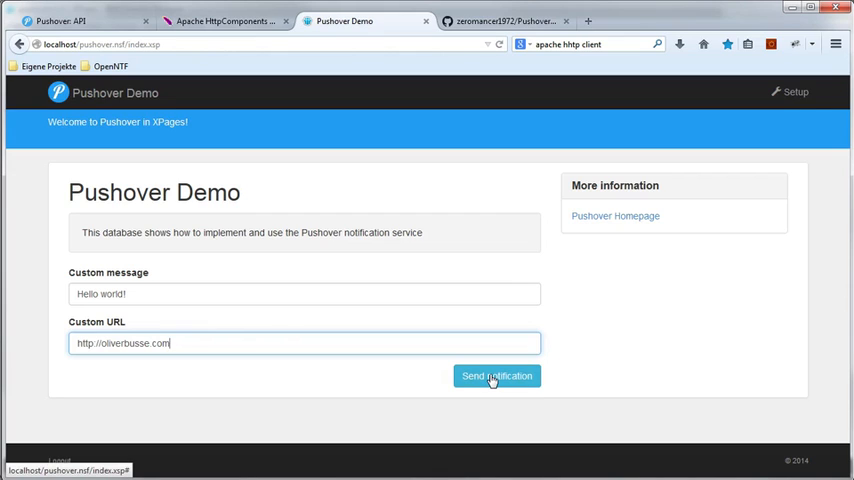
mouse_move(272, 285)
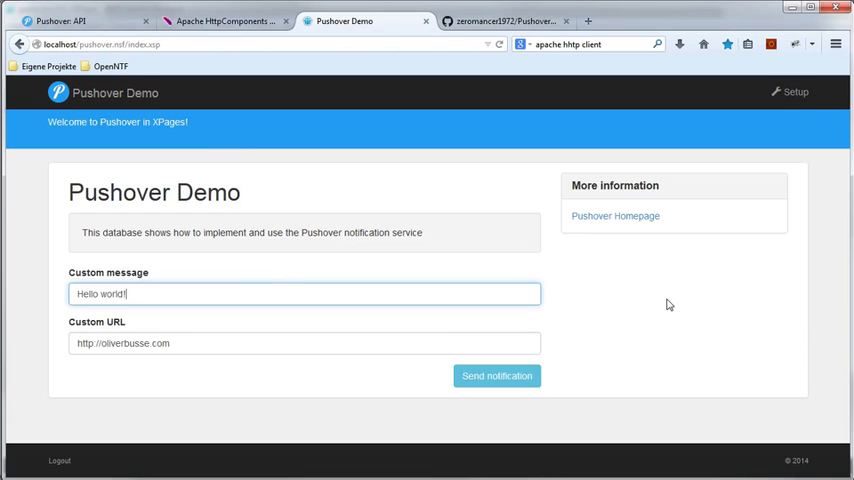
mouse_move(630, 313)
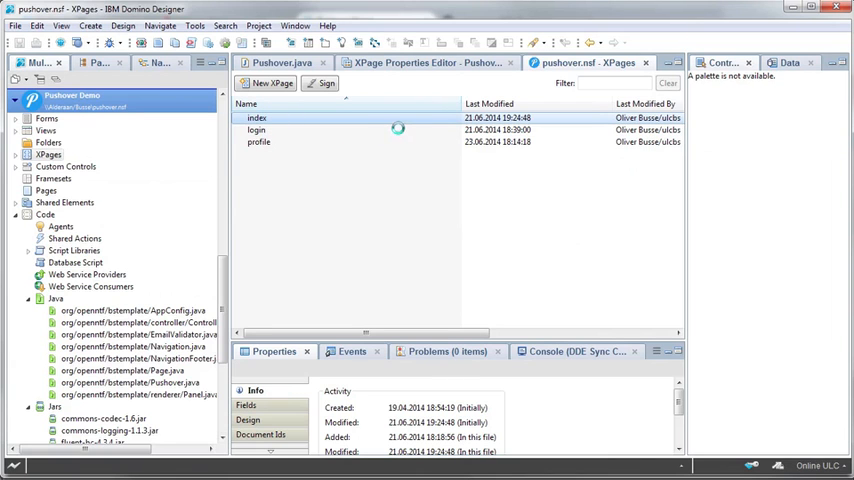
Open the index XPage design and the Send notification button's onclick script
double_click(257, 117)
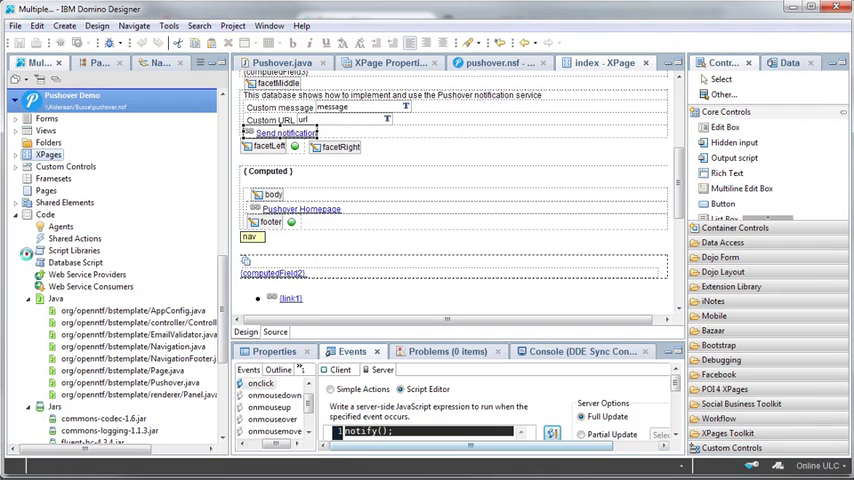
double_click(75, 274)
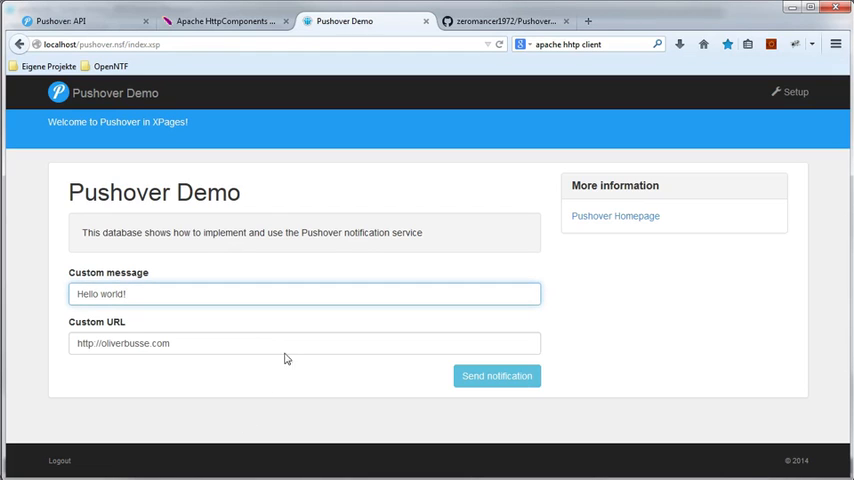
Send the 'Hello world!' notification and show it arriving in the Pushover phone app
left_click(497, 375)
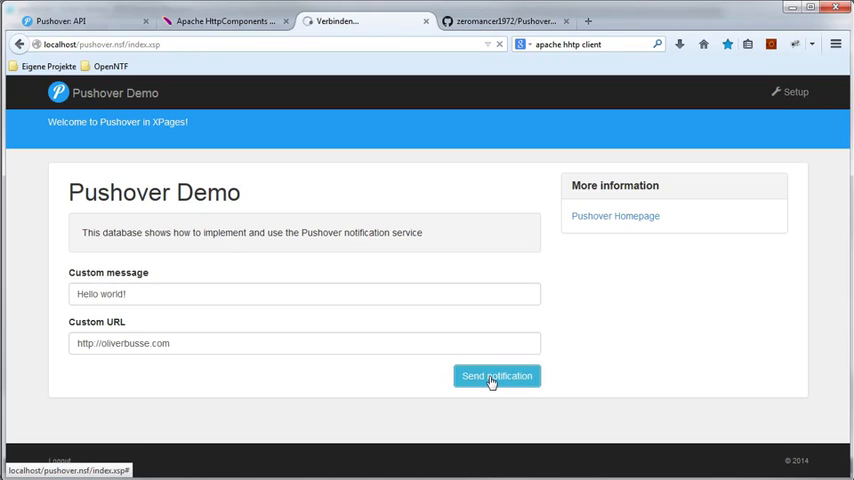
left_click(497, 375)
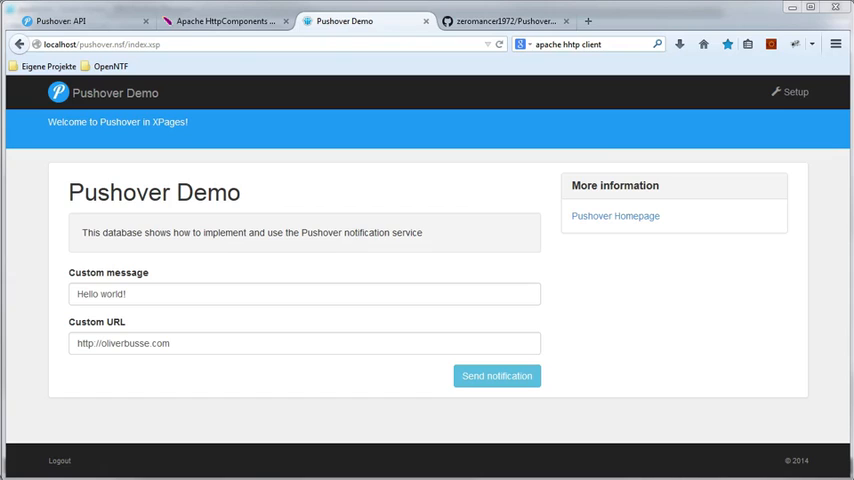
left_click(497, 376)
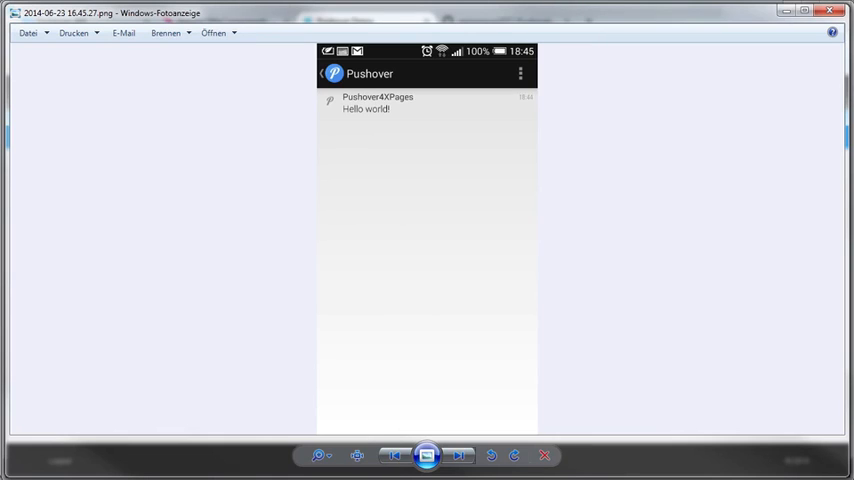
mouse_move(408, 107)
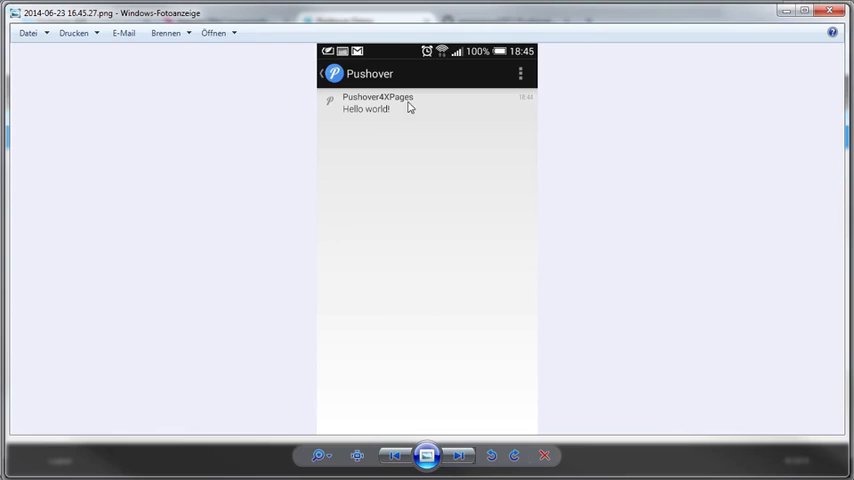
mouse_move(497, 197)
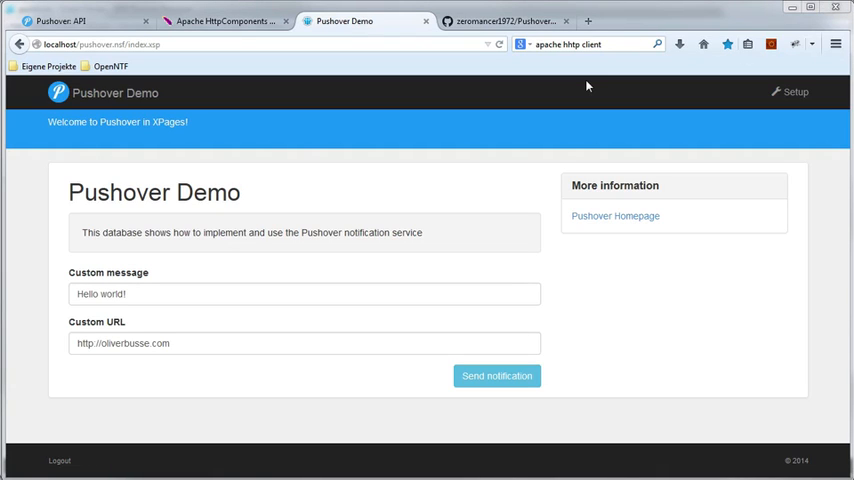
Return to the Hello world! message, then review the Pushover Setup page tokens and close it
left_click(175, 293)
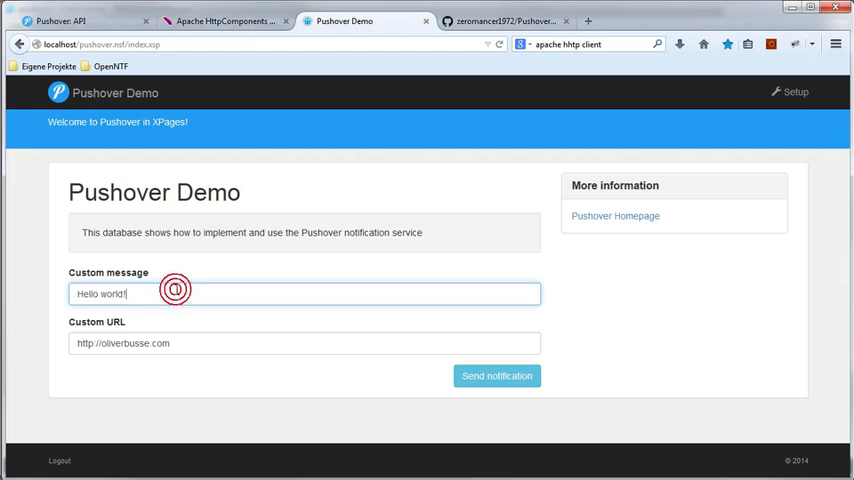
left_click(175, 293)
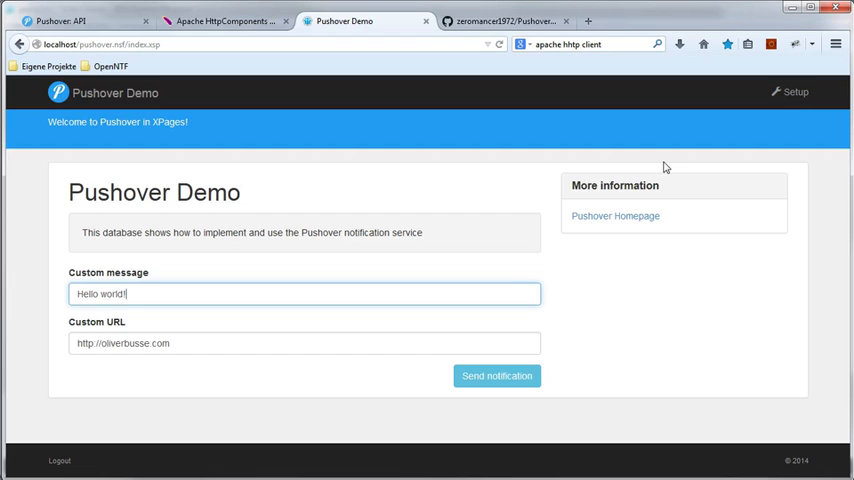
mouse_move(670, 158)
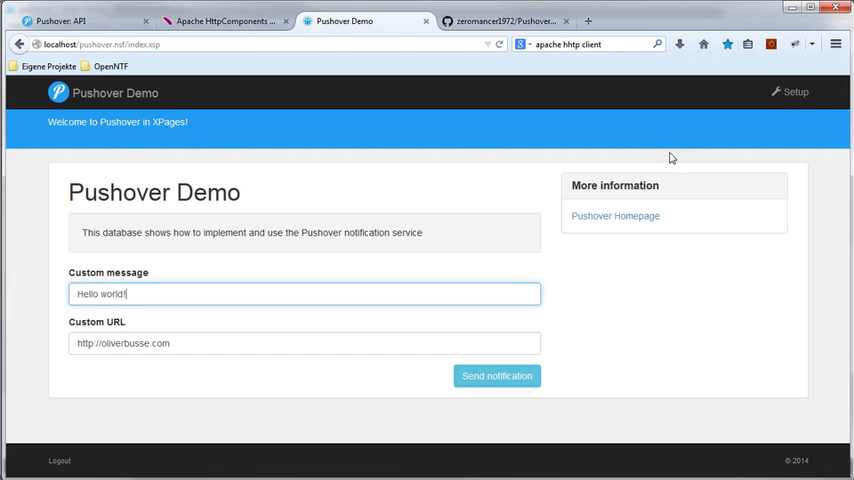
mouse_move(789, 92)
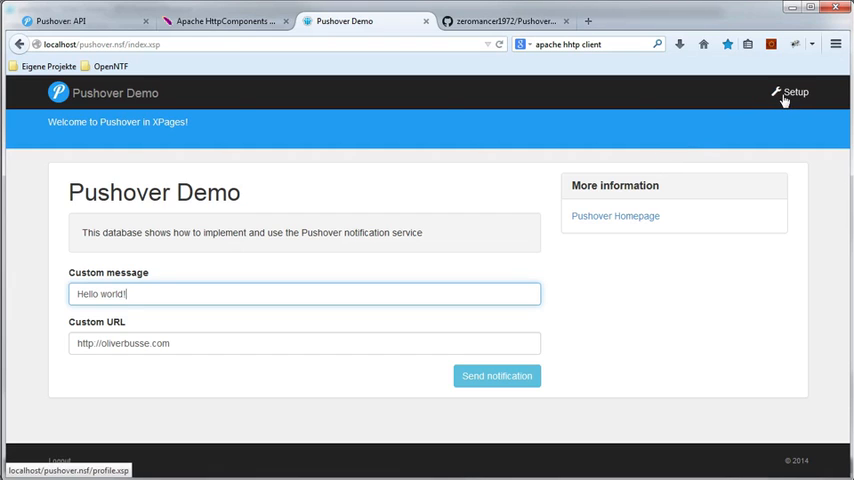
left_click(793, 92)
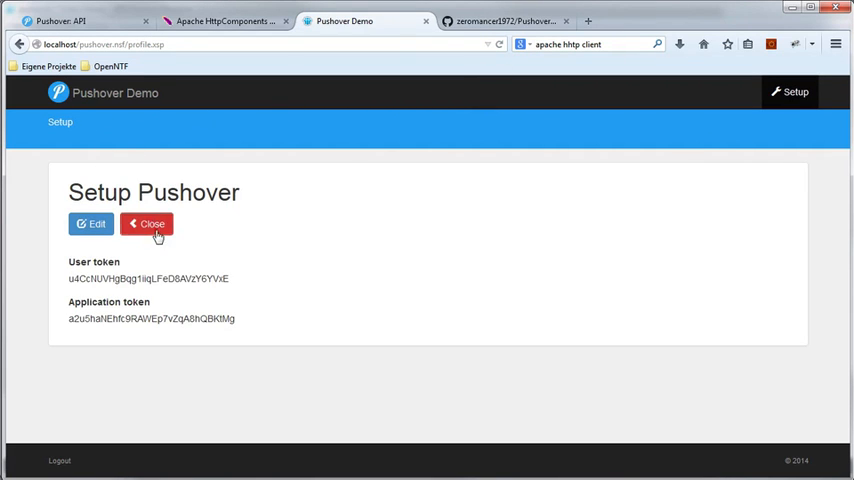
left_click(147, 223)
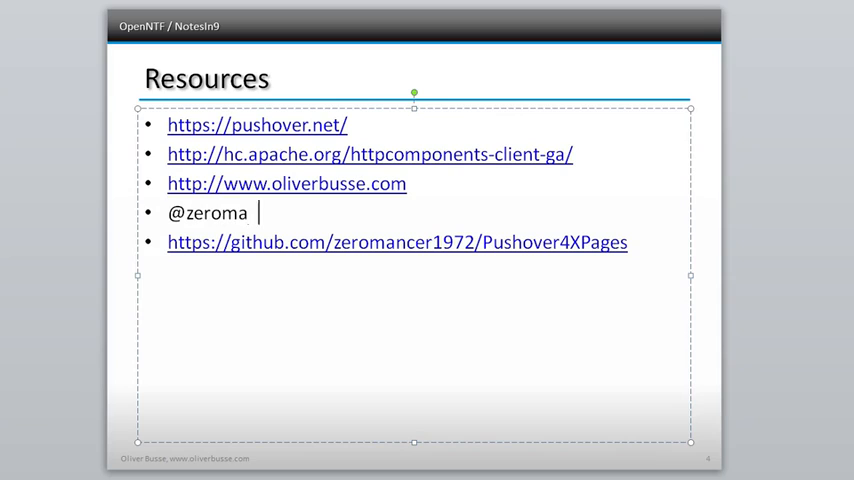
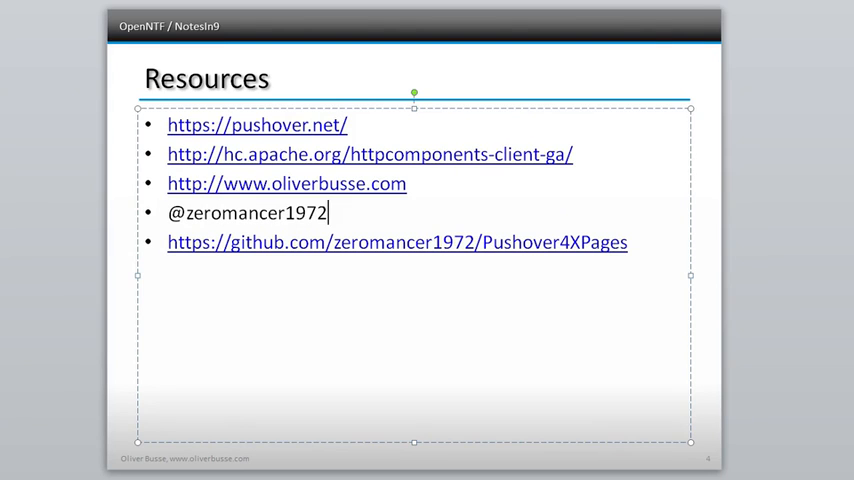